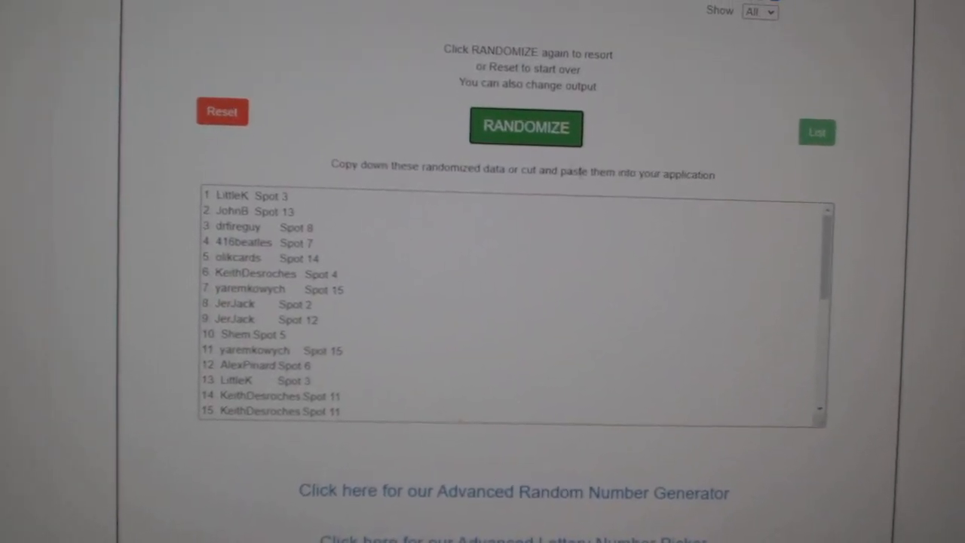
# - Select the randomized 30-entry names-and-spots list in the List Randomizer
pyautogui.click(525, 128)
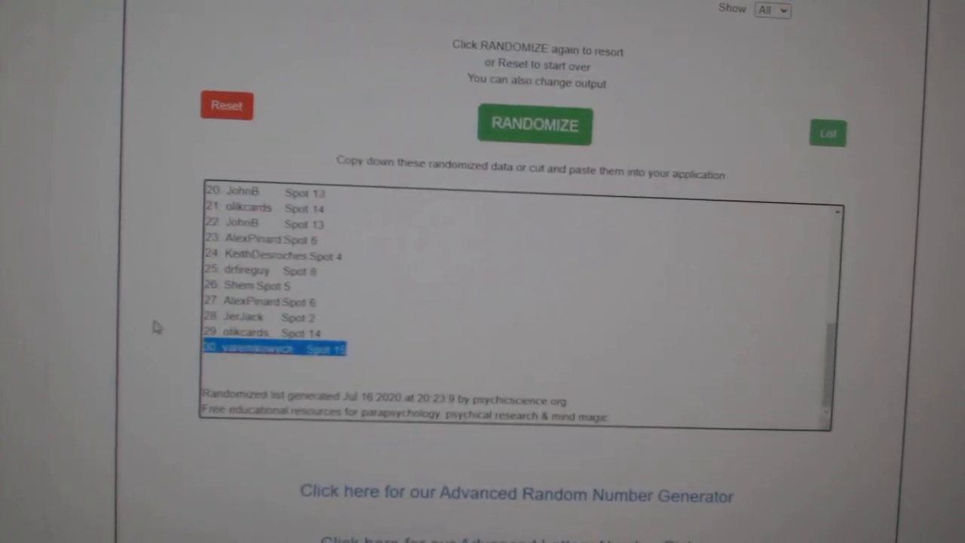
pyautogui.click(535, 124)
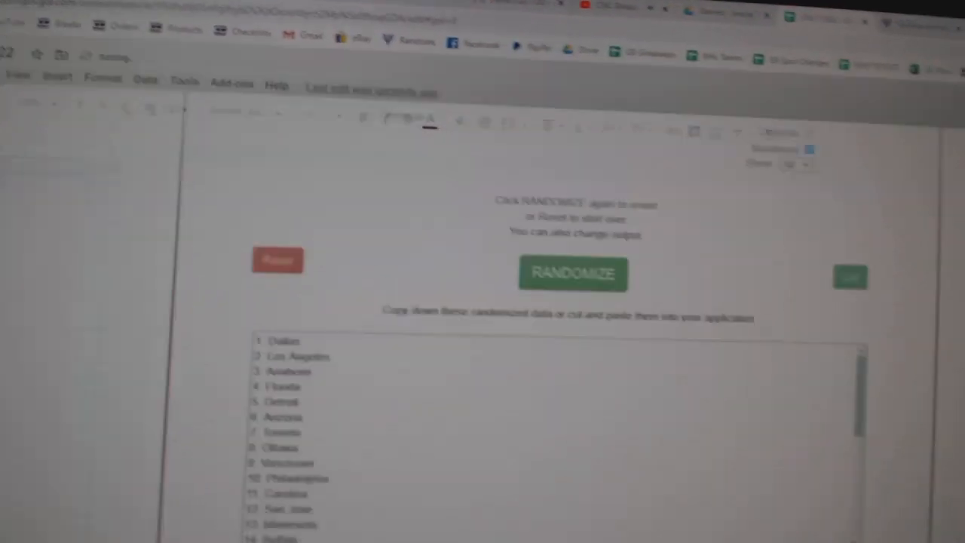
# - Randomize the team city list, then select and copy the shuffled output
pyautogui.click(572, 273)
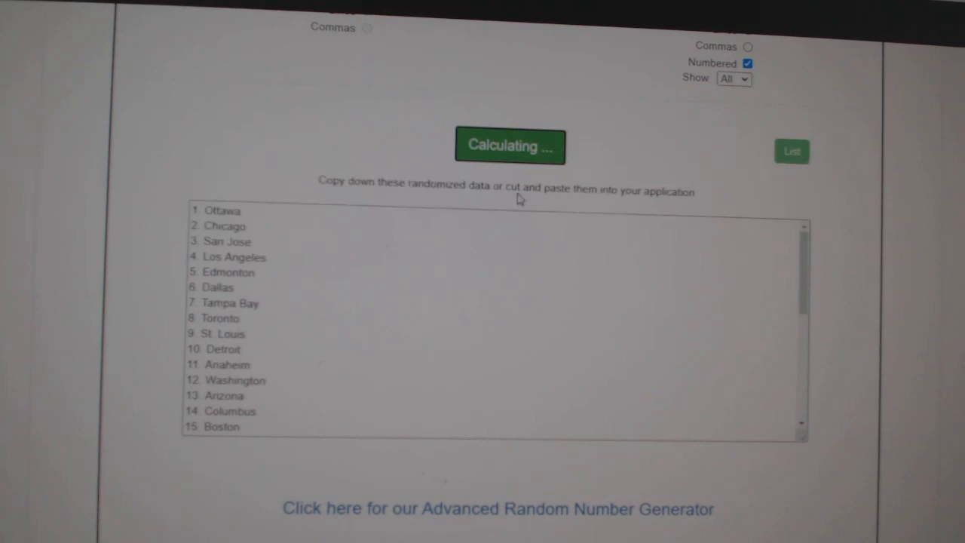
pyautogui.click(510, 145)
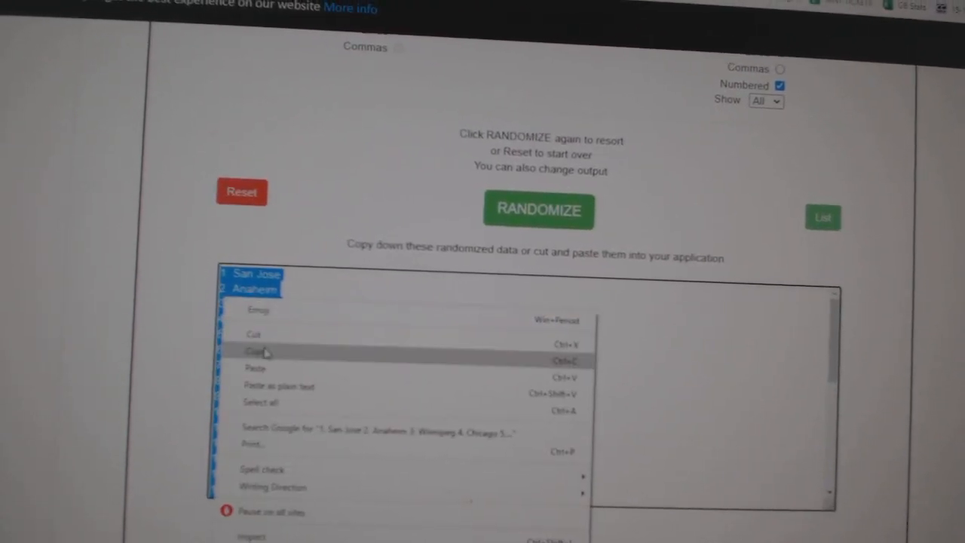
pyautogui.click(255, 352)
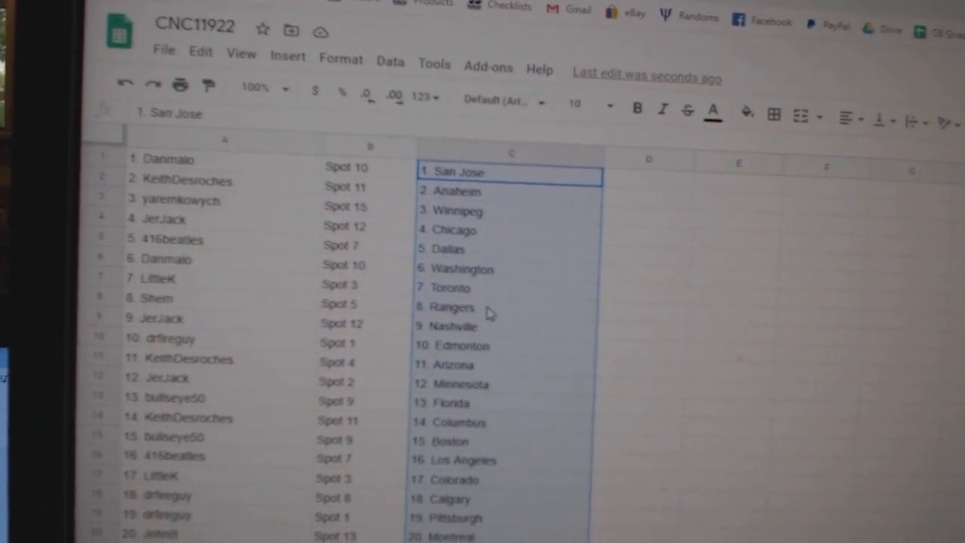
# - Paste the shuffled teams into column C and scroll to confirm all 30 rows
pyautogui.click(507, 347)
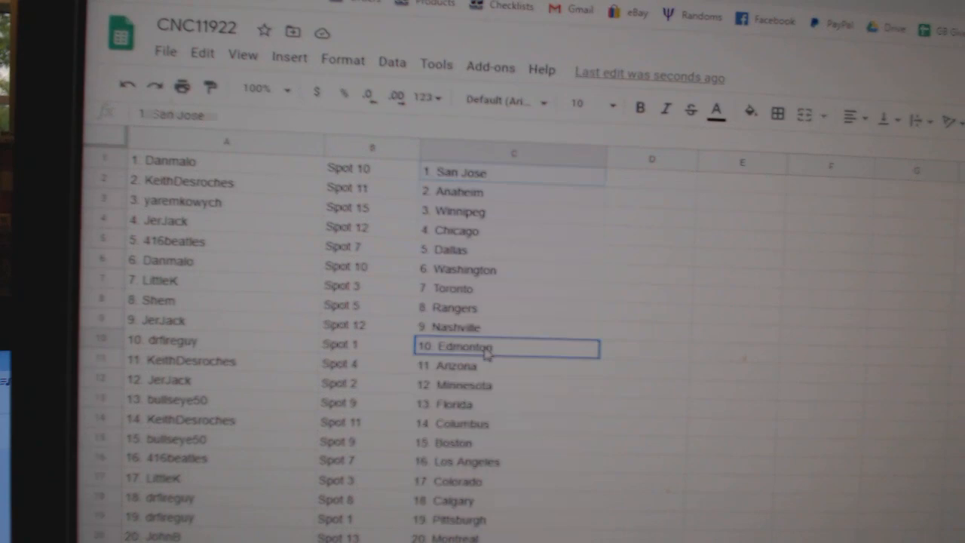
pyautogui.scroll(-3)
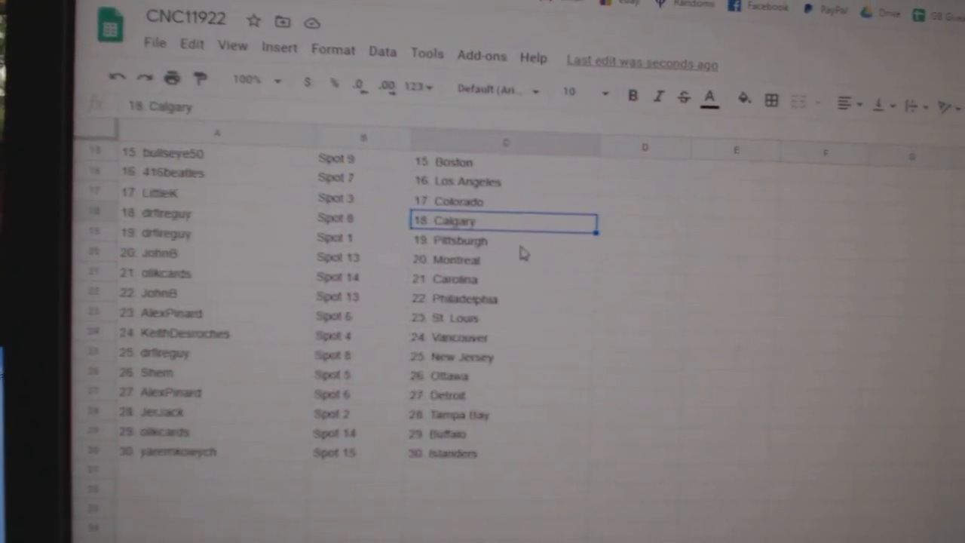
pyautogui.moveTo(498, 302)
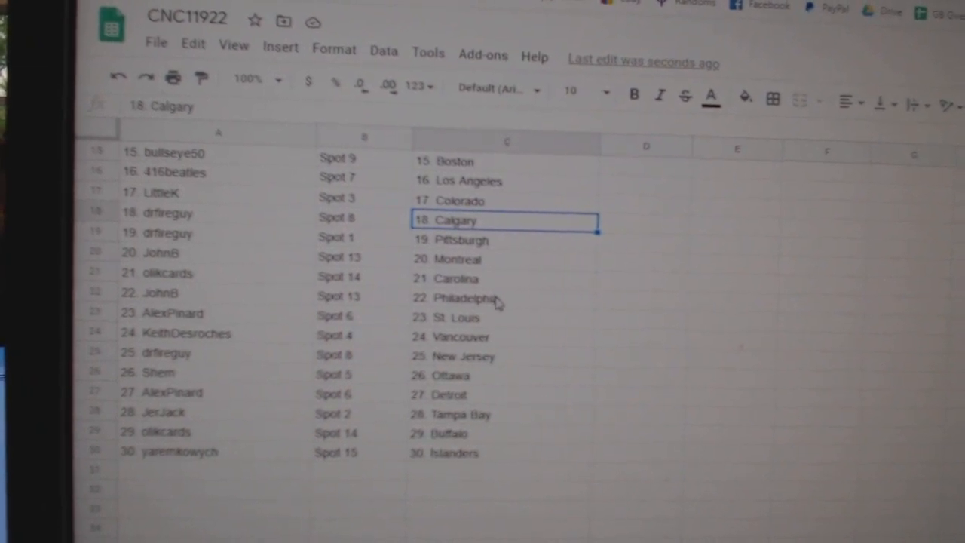